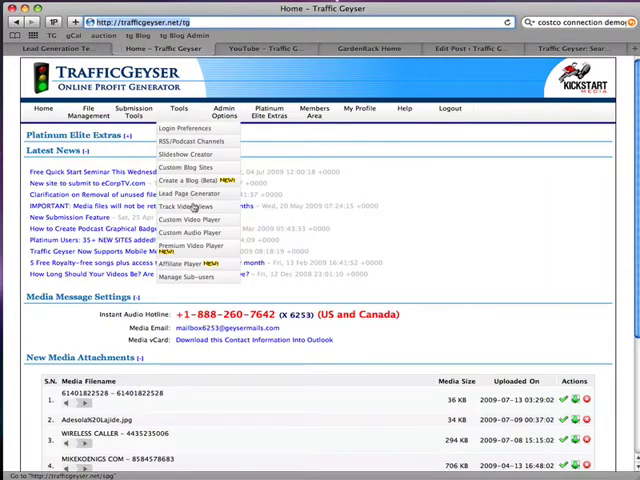
- Open Premium Video Player from the Tools menu to view the saved players
left_click(192, 205)
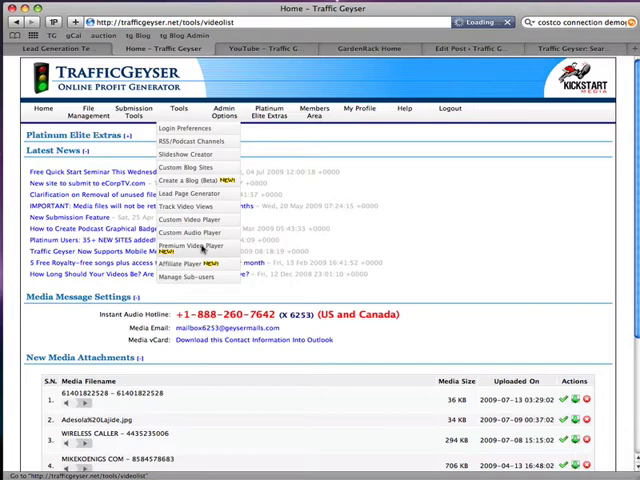
left_click(194, 246)
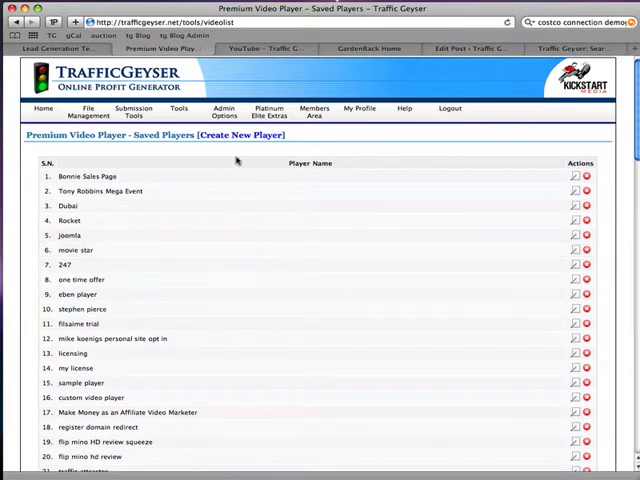
- Create a new Youtube-type player with the testimonial URL and high quality playback
left_click(241, 135)
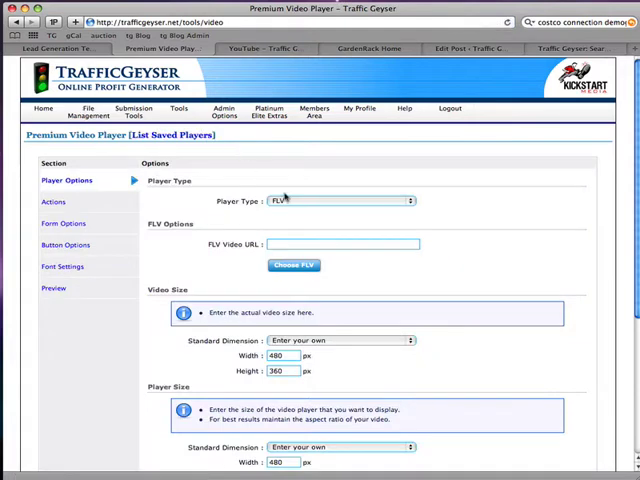
left_click(338, 200)
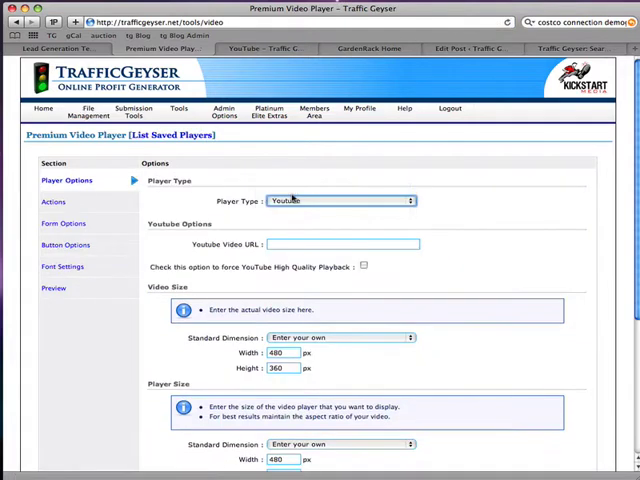
left_click(345, 244)
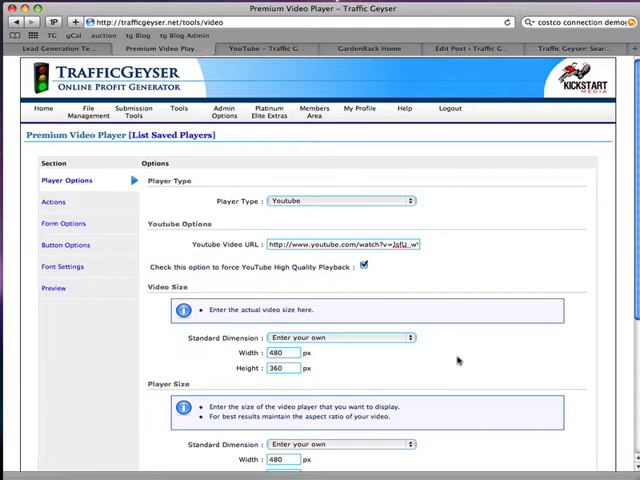
- Set video and player sizes to 640x480 (4:3), checking the testimonial video plays
left_click(340, 337)
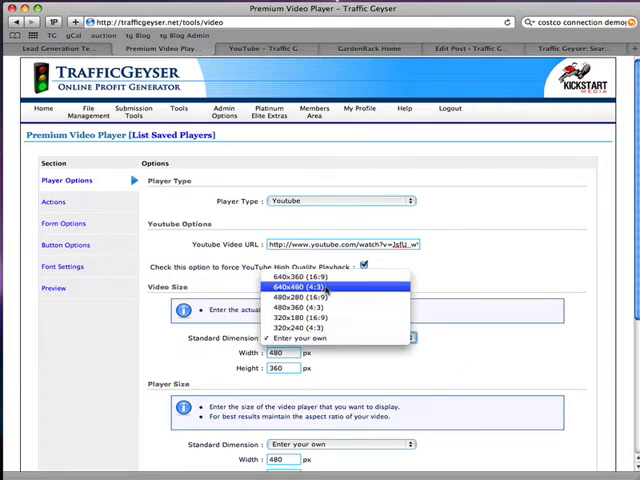
left_click(320, 287)
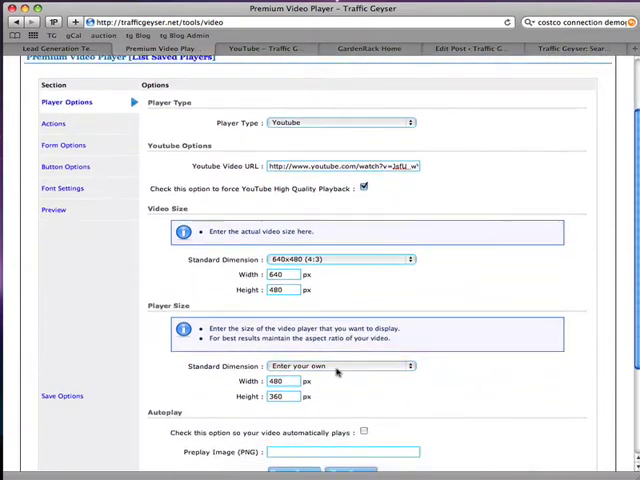
left_click(340, 365)
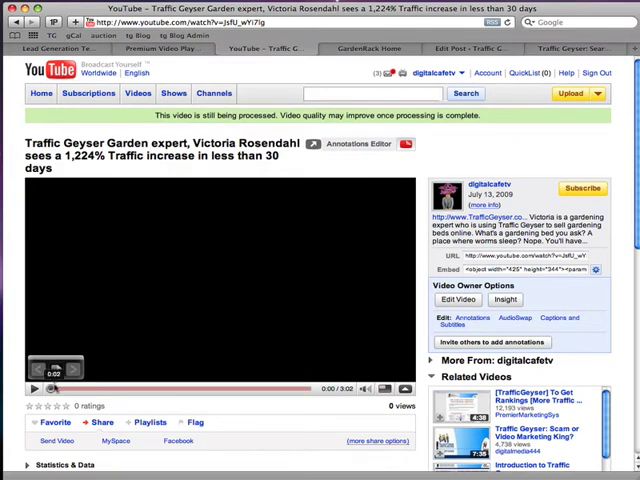
left_click(33, 389)
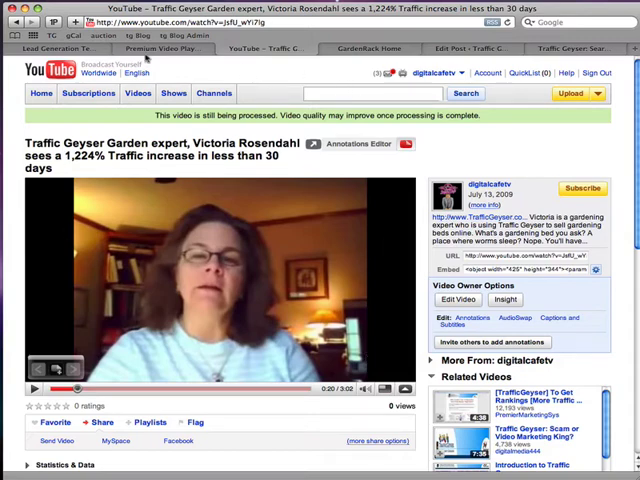
left_click(160, 48)
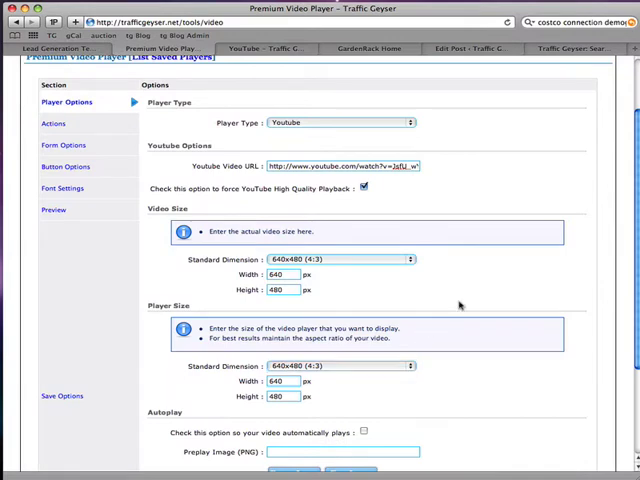
- Browse the Media Chooser for a preplay image, then proceed to Save Options
scroll("down", 3)
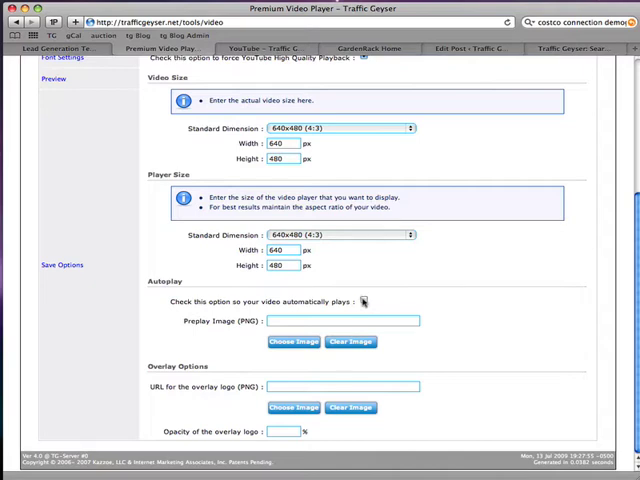
mouse_move(345, 320)
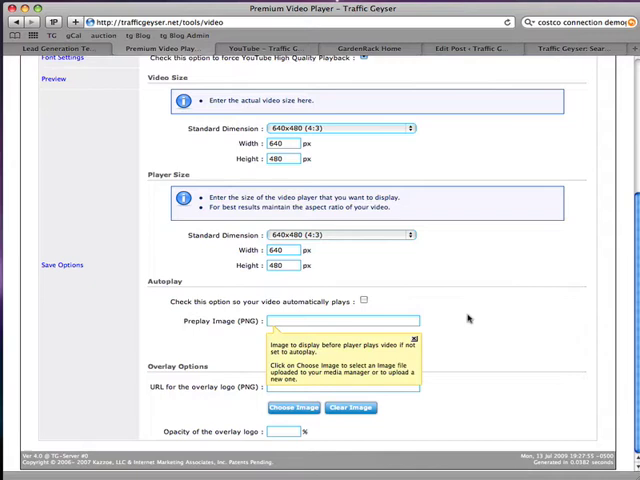
left_click(294, 341)
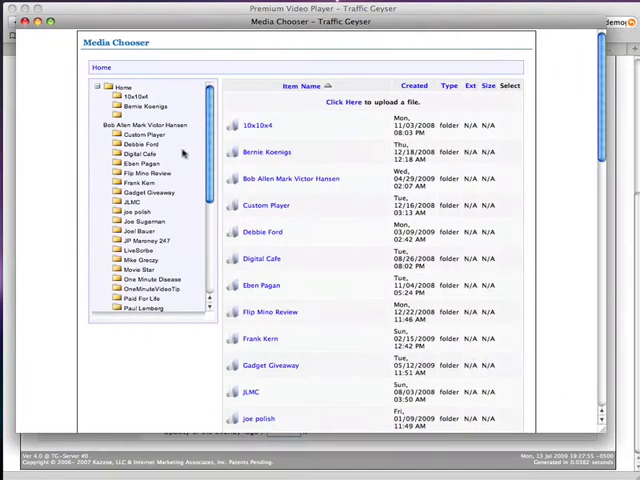
scroll("down", 3)
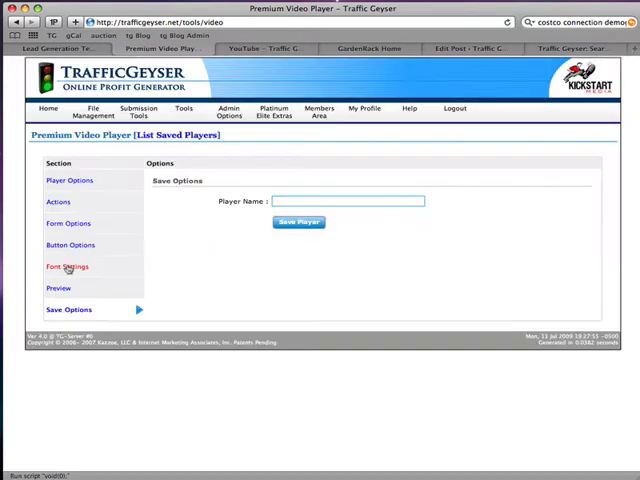
left_click(347, 201)
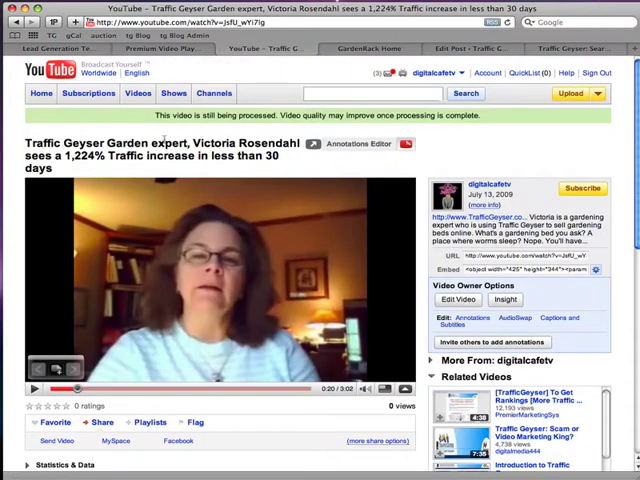
left_click_drag(193, 143, 297, 143)
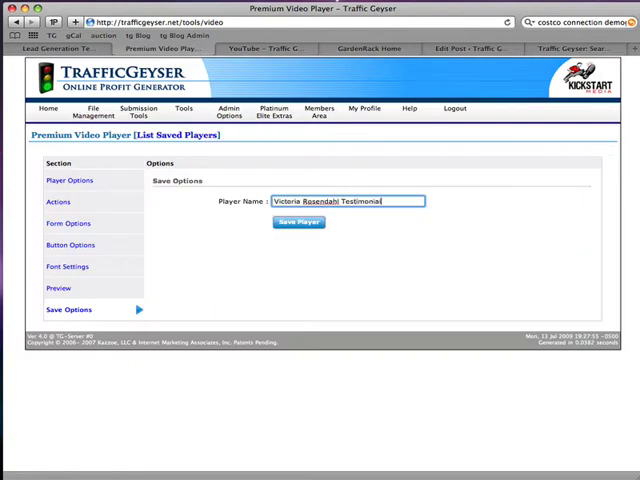
left_click(298, 222)
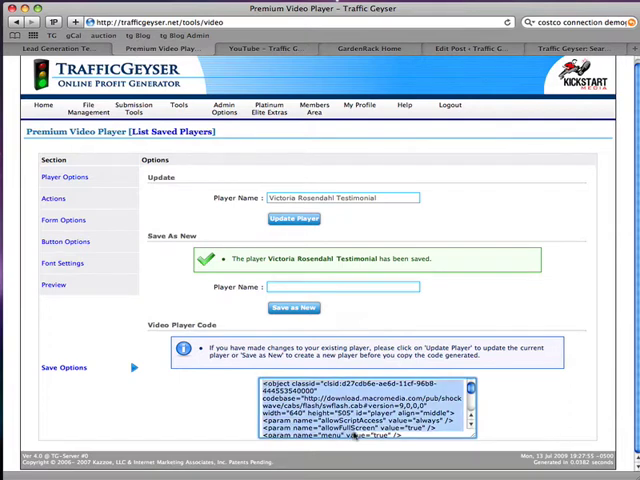
- Play the testimonial video in the player's Preview section
scroll("down", 3)
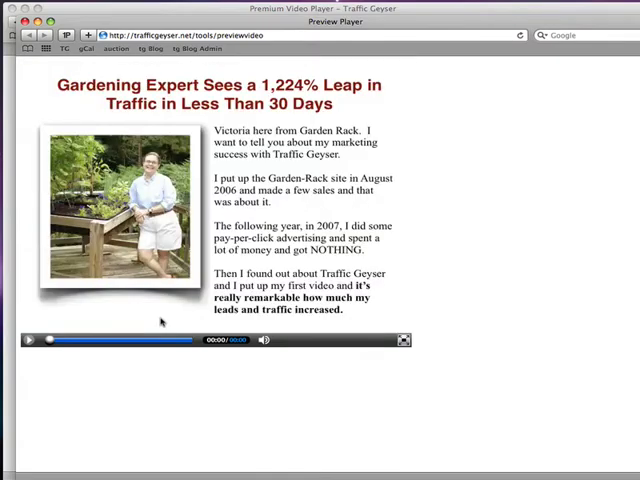
mouse_move(119, 373)
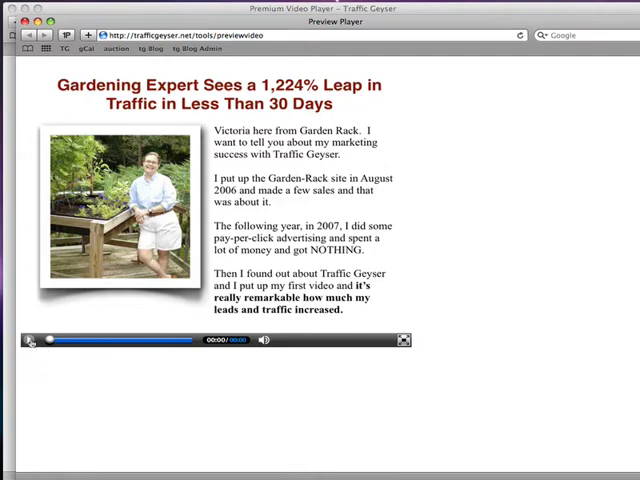
left_click(31, 340)
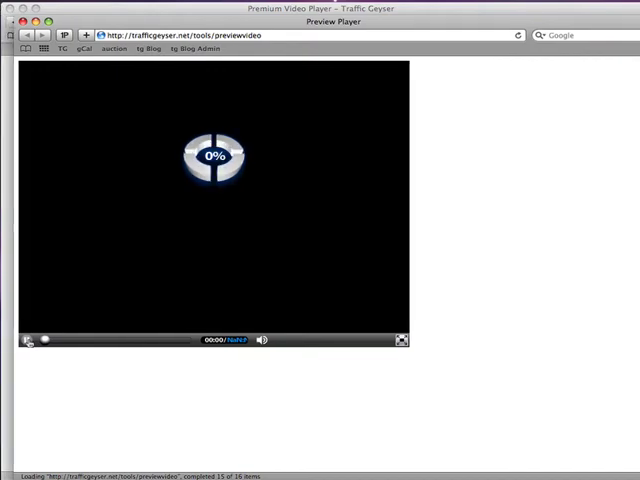
left_click(28, 340)
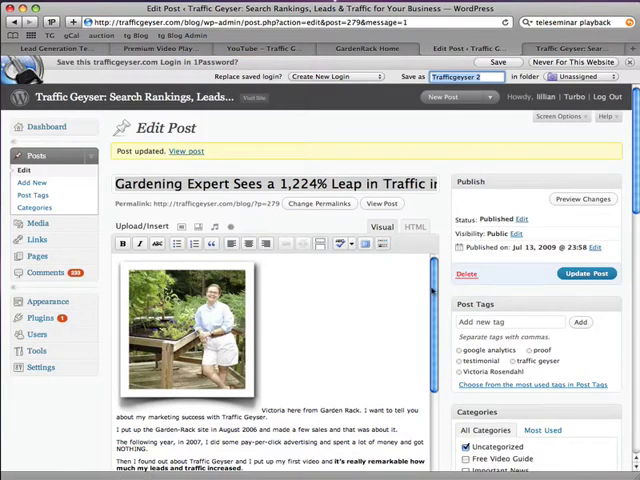
- Paste the player embed code at the top of the post in HTML view and update it
scroll("down", 3)
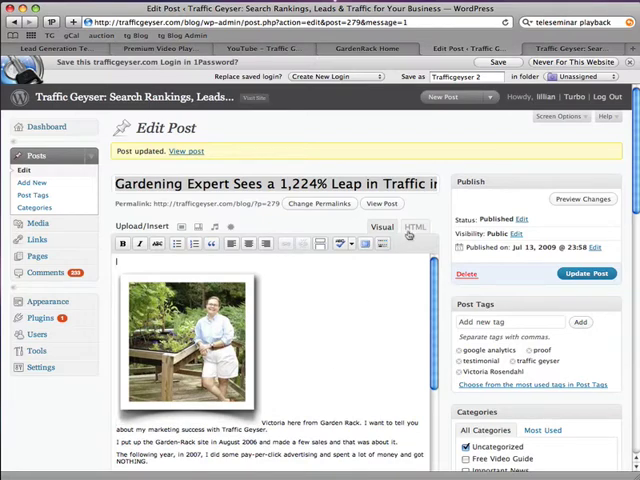
left_click(408, 226)
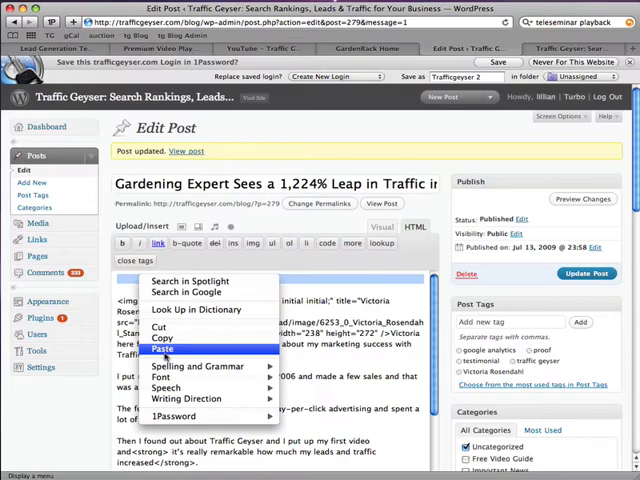
left_click(162, 350)
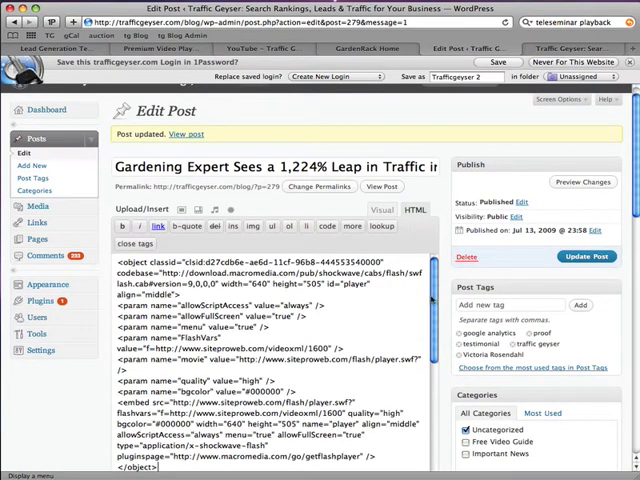
scroll("down", 3)
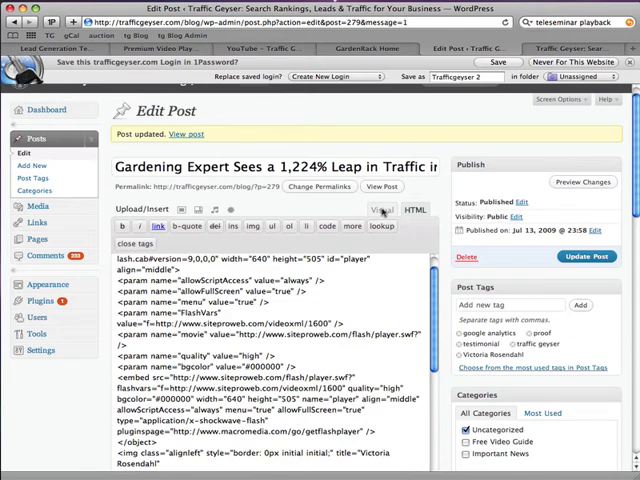
left_click(382, 210)
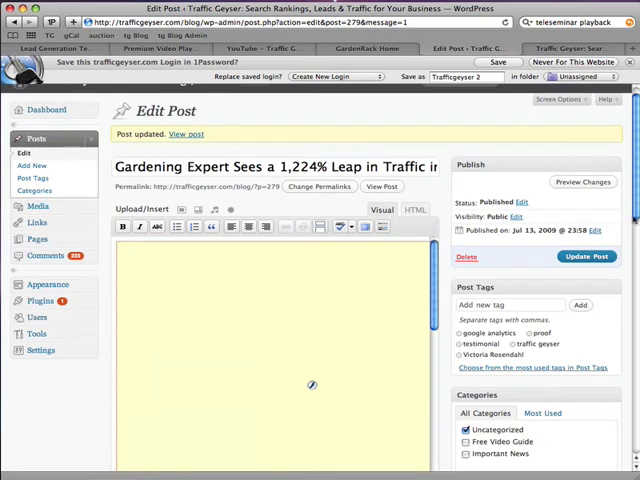
left_click(587, 256)
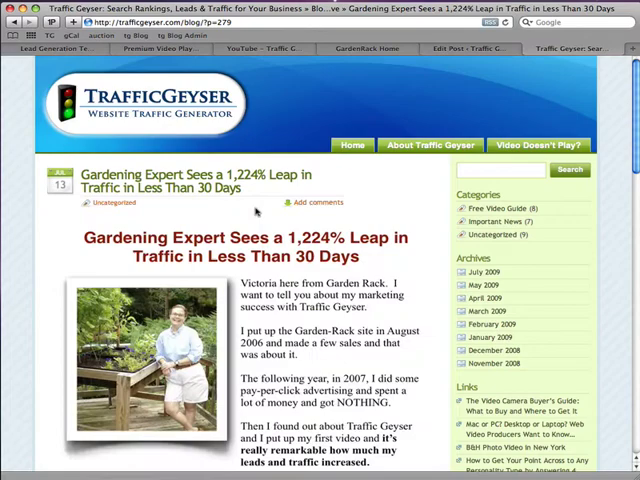
- Scroll the live post to verify the embedded player, then return to the player builder
scroll("down", 3)
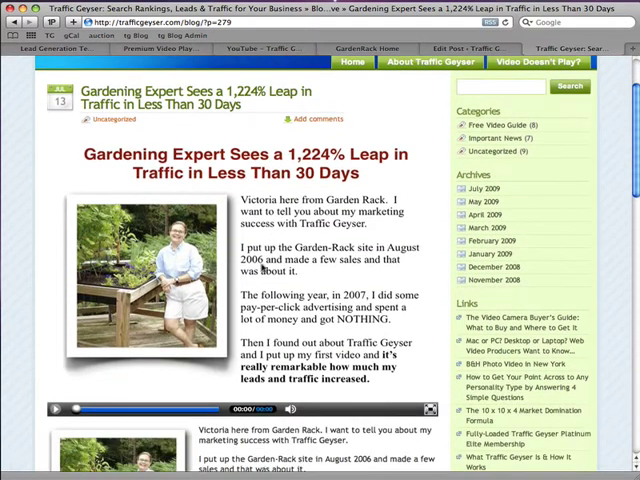
scroll("down", 3)
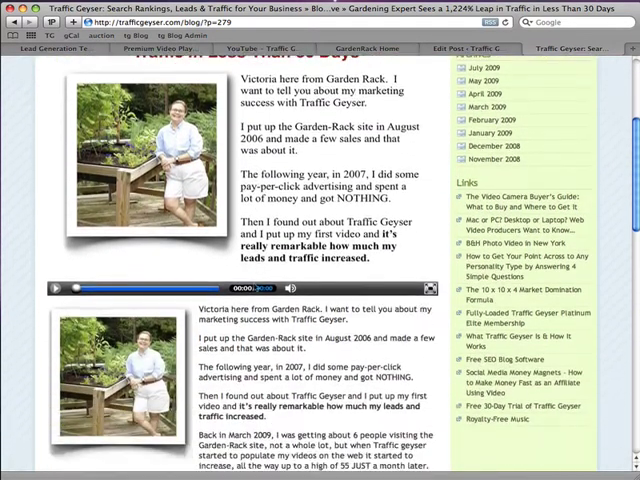
scroll("down", 3)
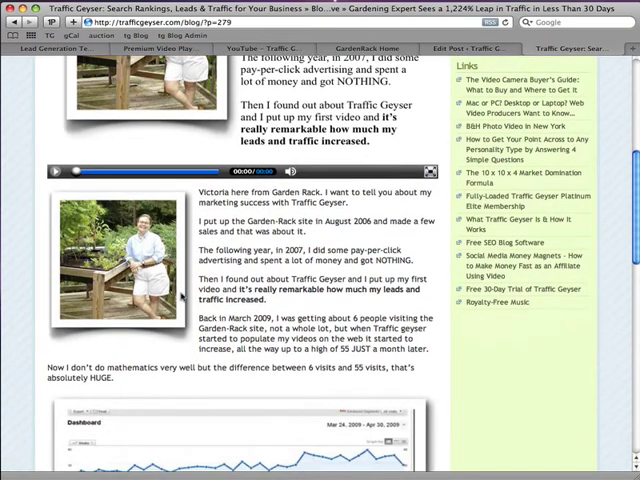
scroll("down", 3)
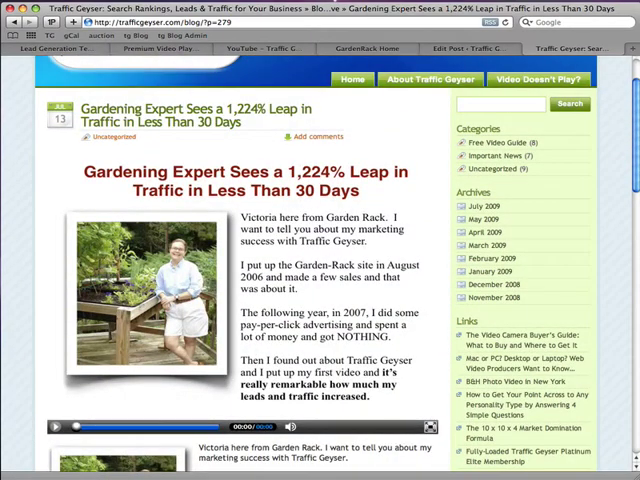
left_click(56, 426)
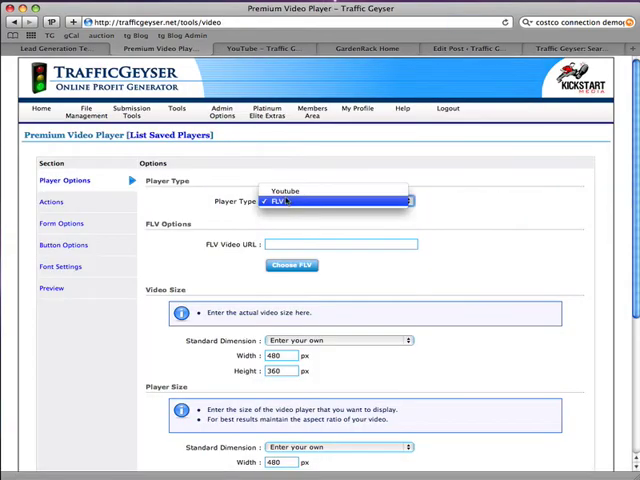
- Set the player type to Youtube with the pasted embed code, then open Save Options
left_click(287, 190)
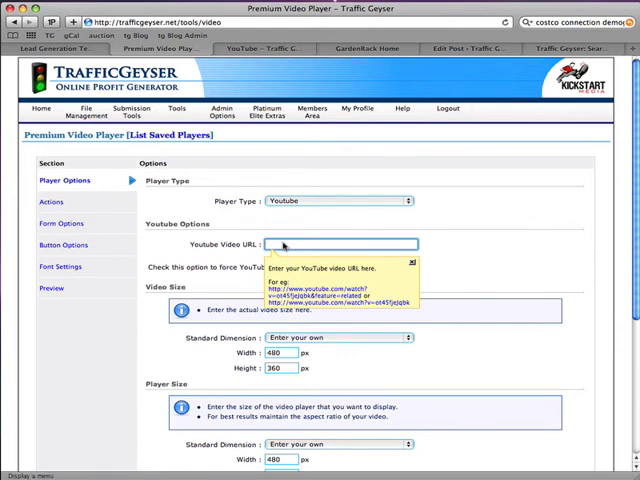
type("media.com/go/getflashplayer\" /> </object>")
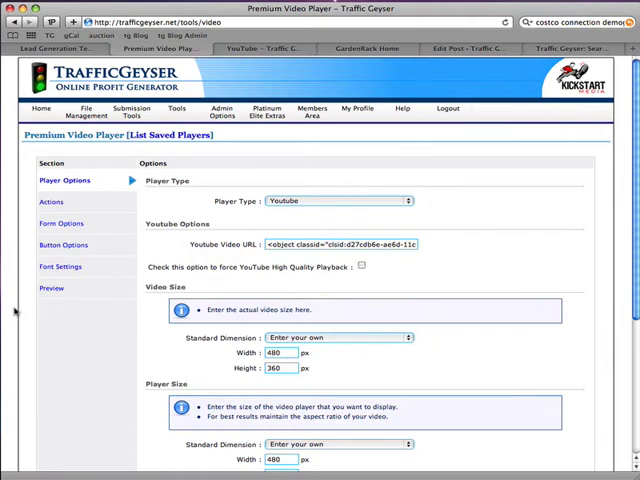
scroll("down", 3)
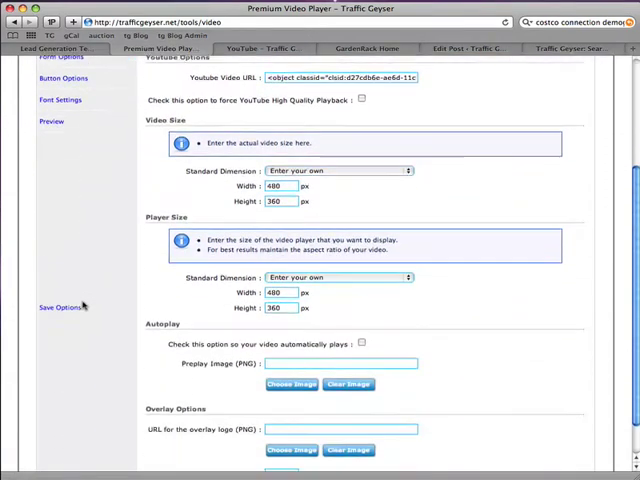
scroll("down", 3)
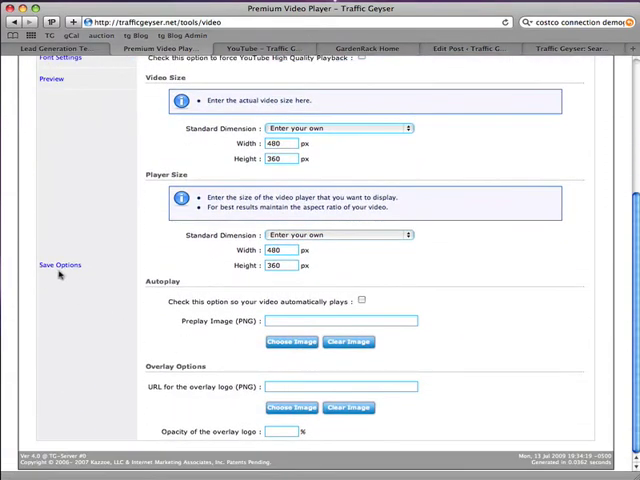
left_click(59, 264)
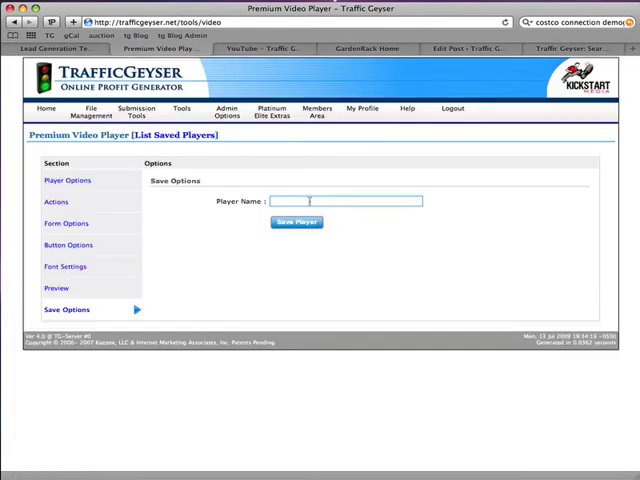